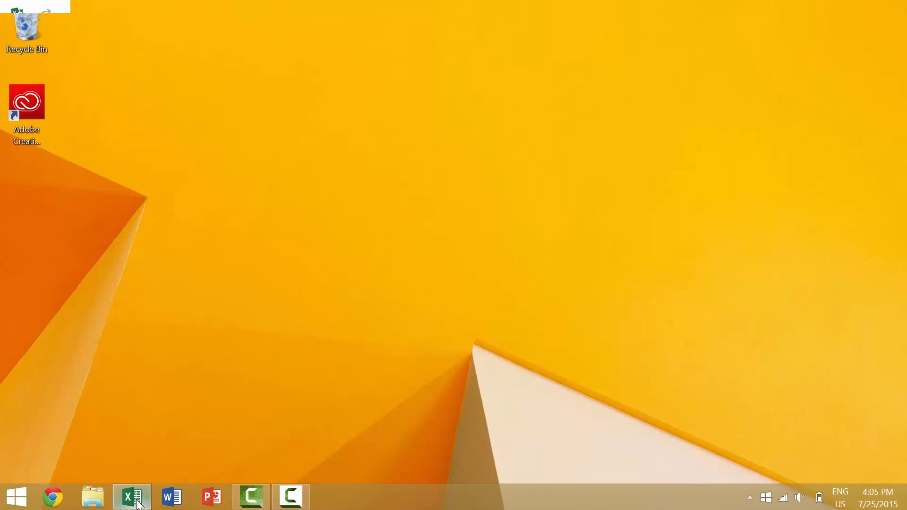
- Bring up the Book2 workbook and enter Text in cell A11 below the Total row
{"action": "left_click", "coordinate": [132, 496]}
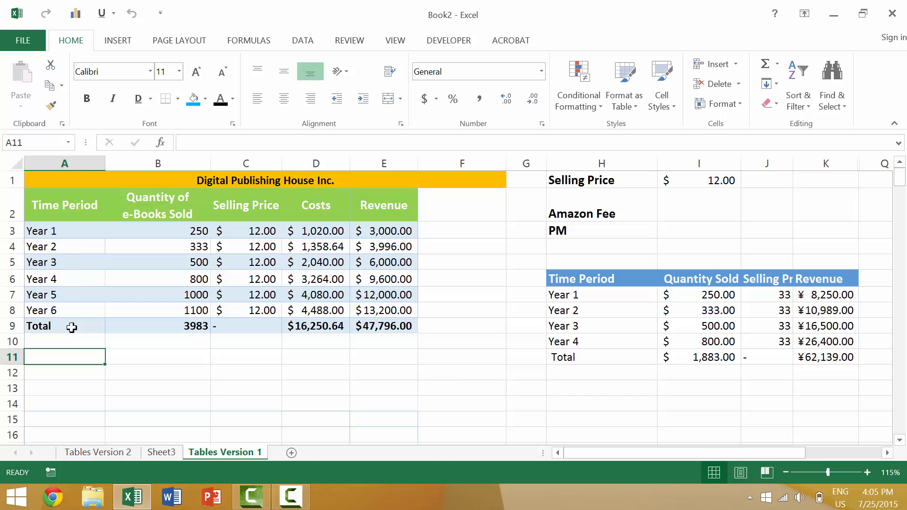
{"action": "mouse_move", "coordinate": [122, 375]}
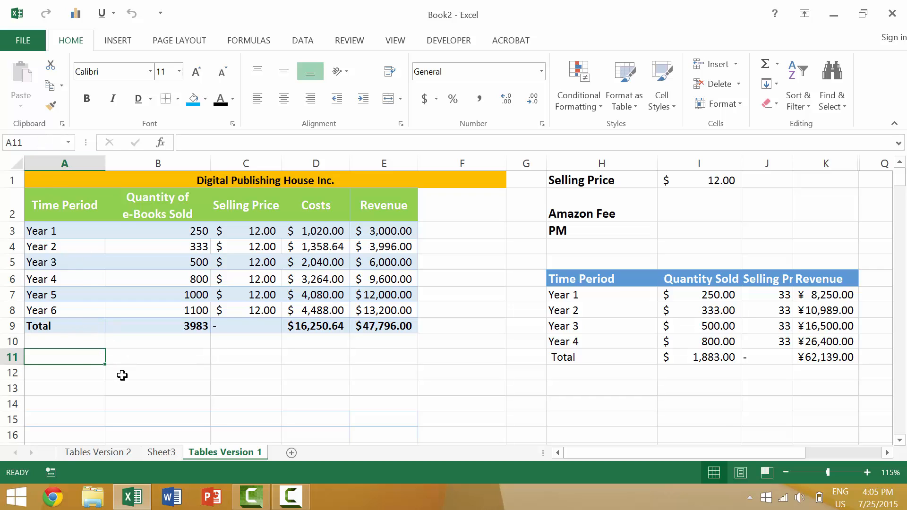
{"action": "type", "text": "Text"}
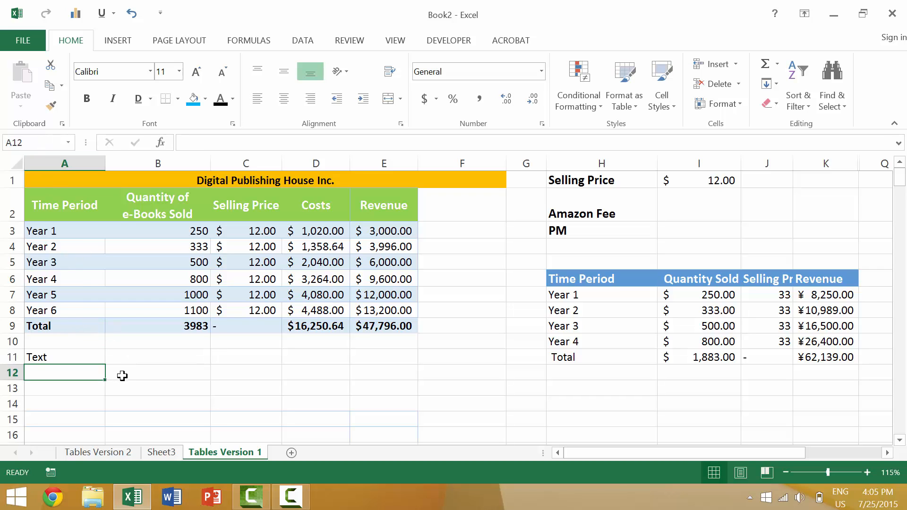
- Move the Text entry to cell C11 and copy it into cell C13
{"action": "left_click", "coordinate": [64, 357]}
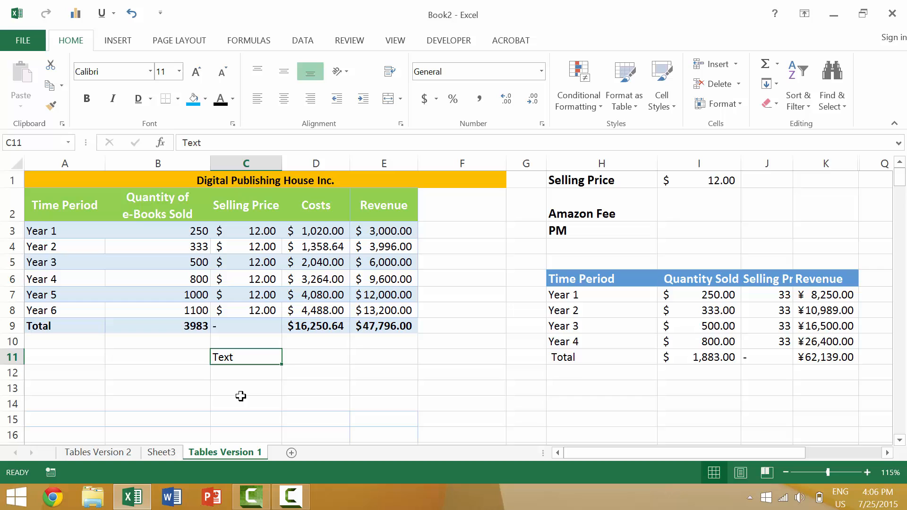
{"action": "mouse_move", "coordinate": [69, 101]}
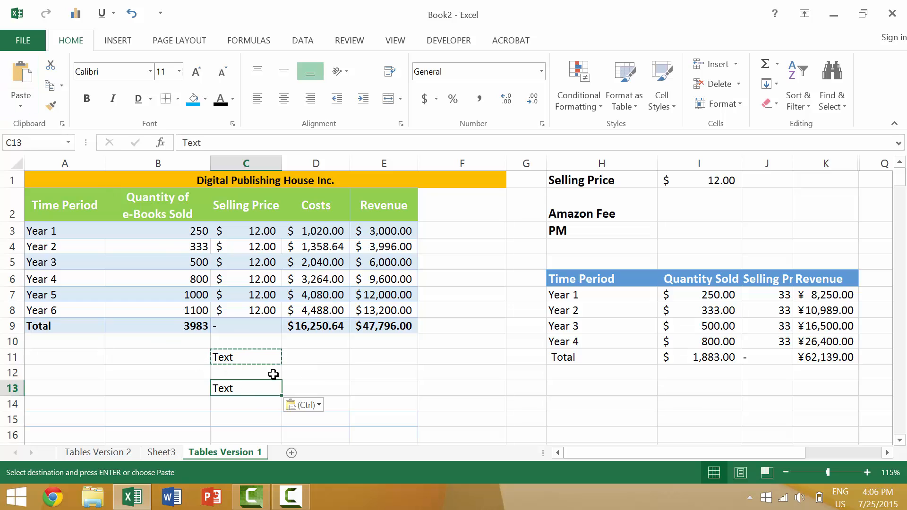
{"action": "left_click", "coordinate": [158, 372]}
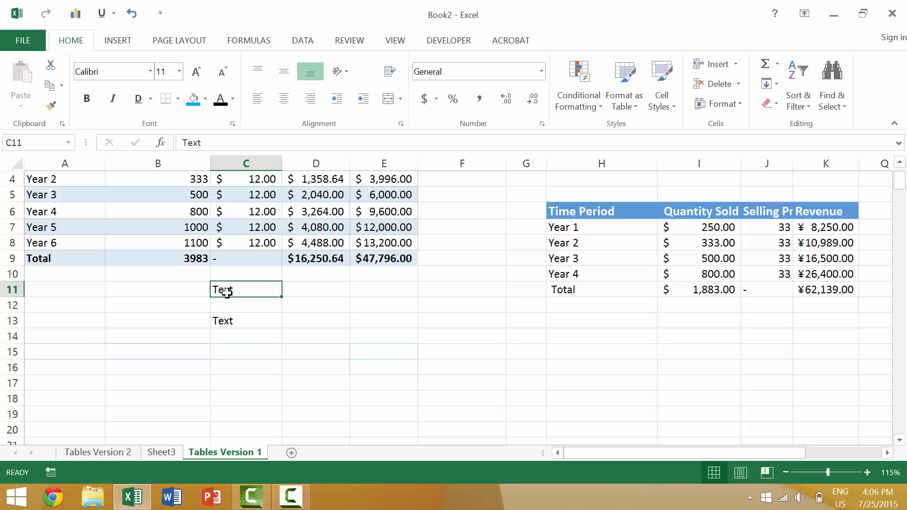
{"action": "mouse_move", "coordinate": [234, 290]}
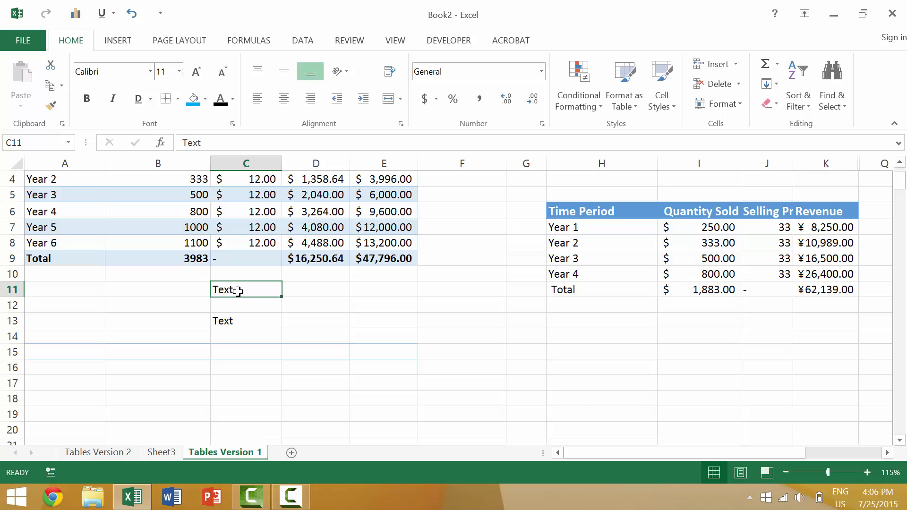
{"action": "mouse_move", "coordinate": [242, 290]}
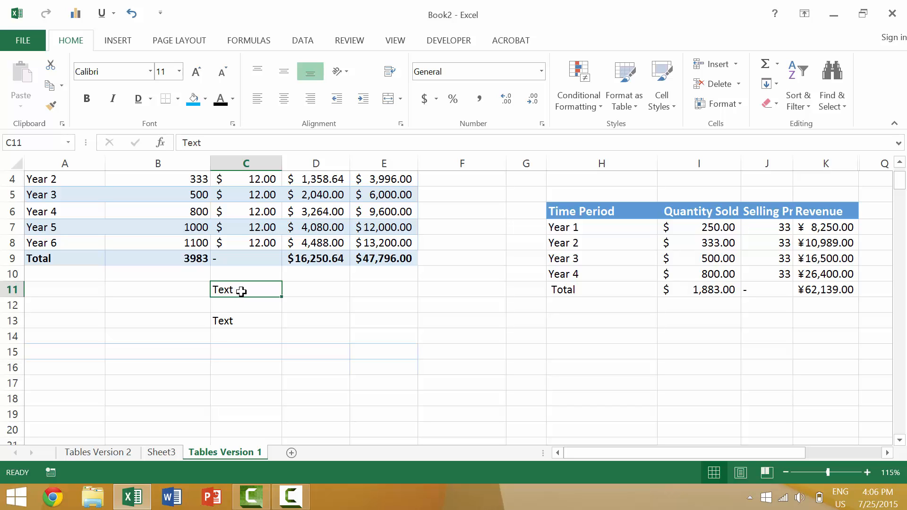
- Change the entry to Text #2, clear the C13 copy, and cut it toward cell C14
{"action": "left_click", "coordinate": [245, 320]}
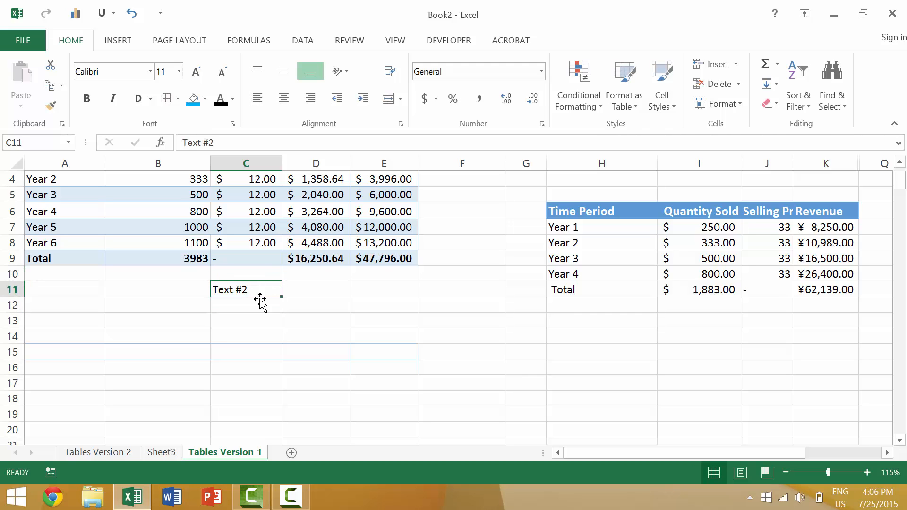
{"action": "key", "text": "ctrl+x"}
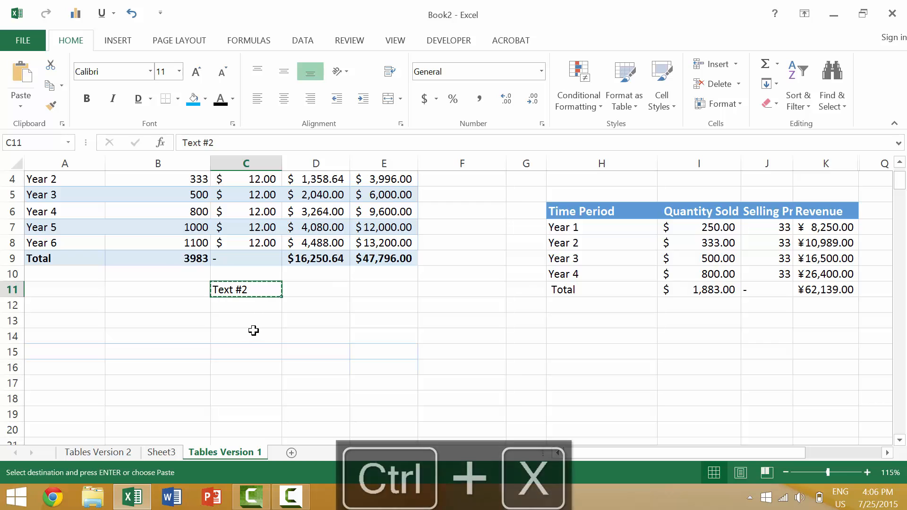
{"action": "left_click", "coordinate": [245, 337]}
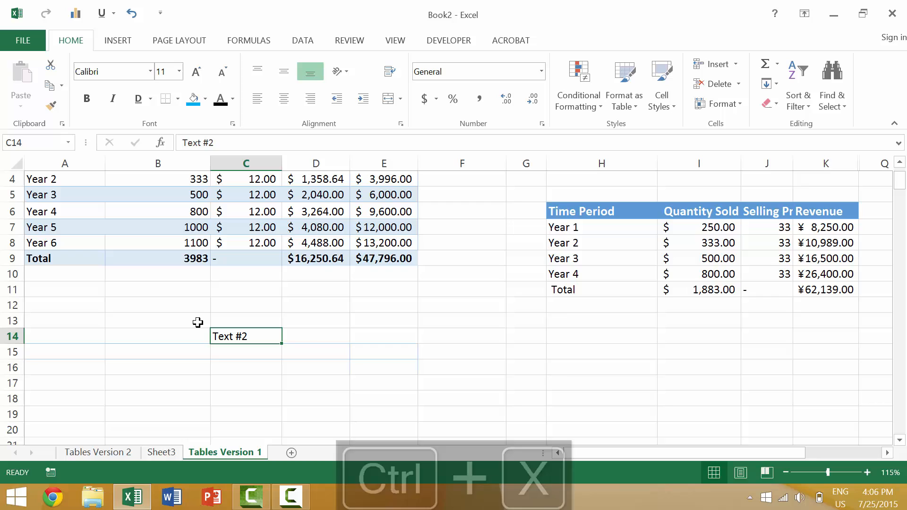
- Move Text #2 into cell E14 with Ctrl+X and Ctrl+V
{"action": "left_click", "coordinate": [384, 336]}
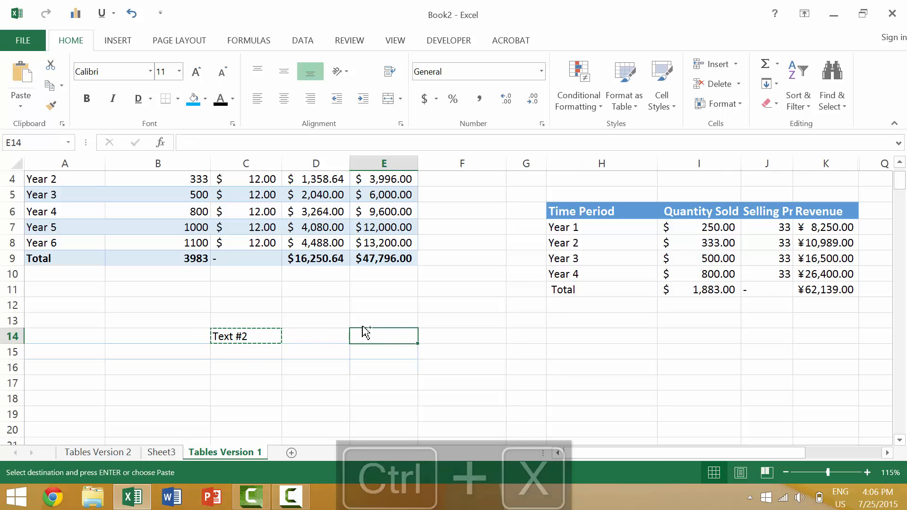
{"action": "key", "text": "ctrl+v"}
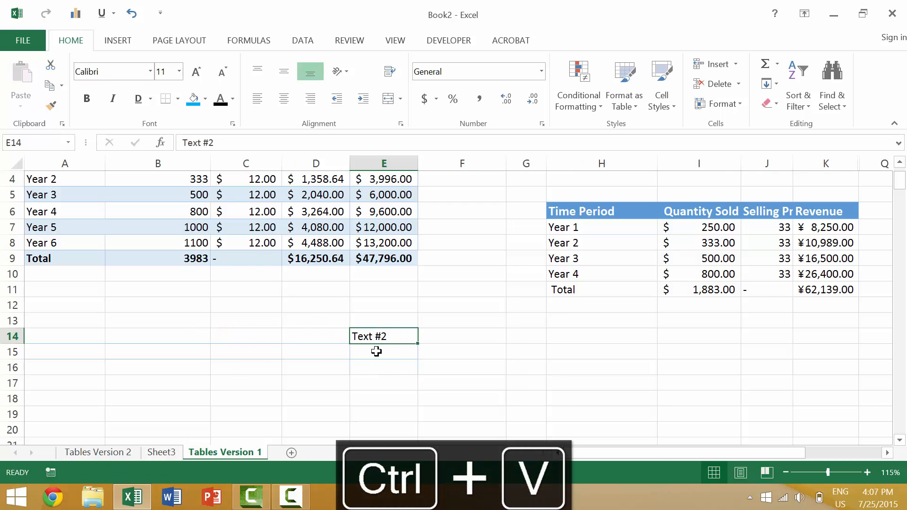
{"action": "mouse_move", "coordinate": [380, 352]}
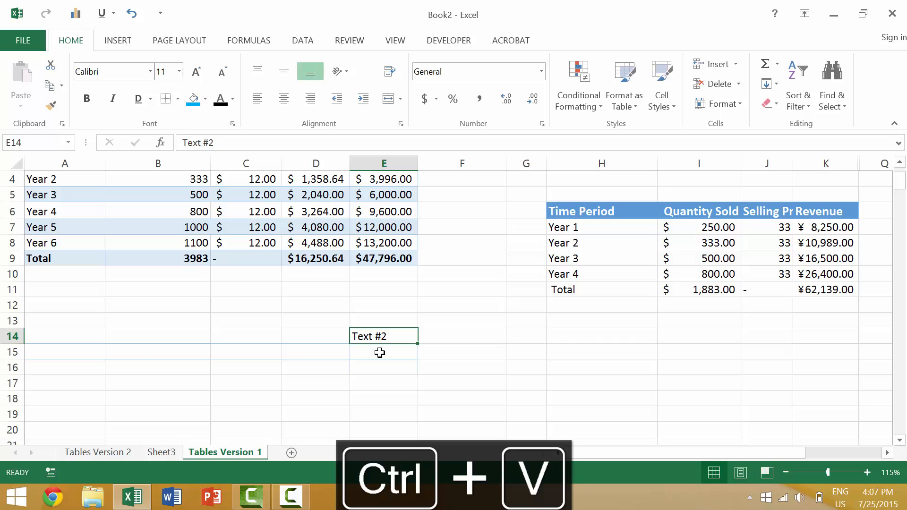
{"action": "scroll", "scroll_direction": "down", "scroll_amount": 3}
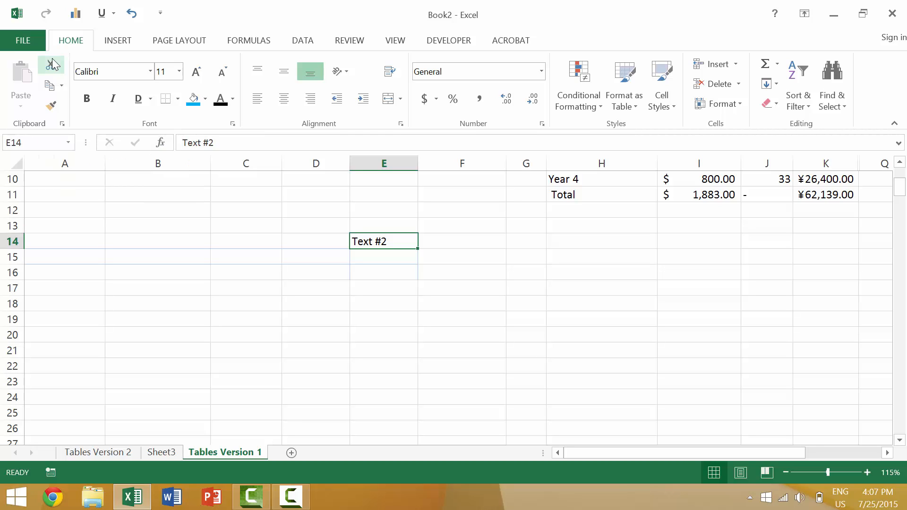
- Move Text #2 from E14 down to cell E18 using the ribbon Cut and Paste
{"action": "left_click", "coordinate": [50, 63]}
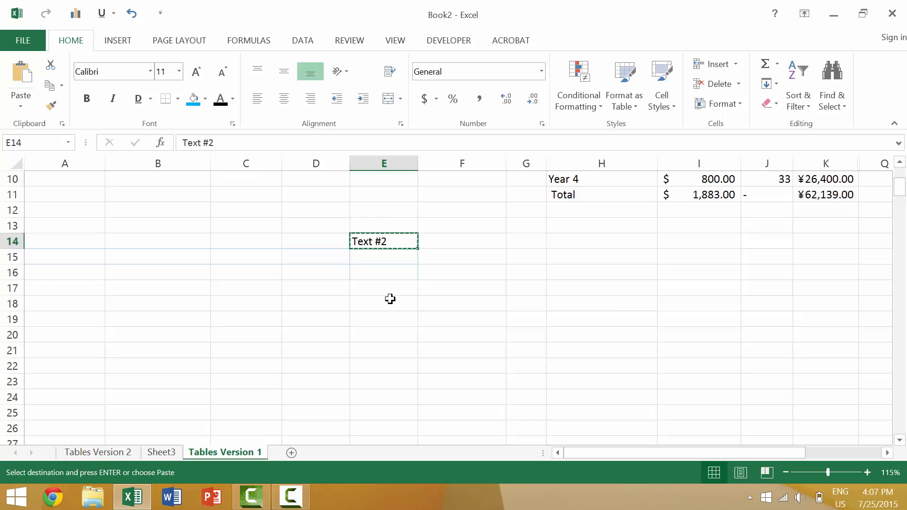
{"action": "left_click", "coordinate": [383, 303]}
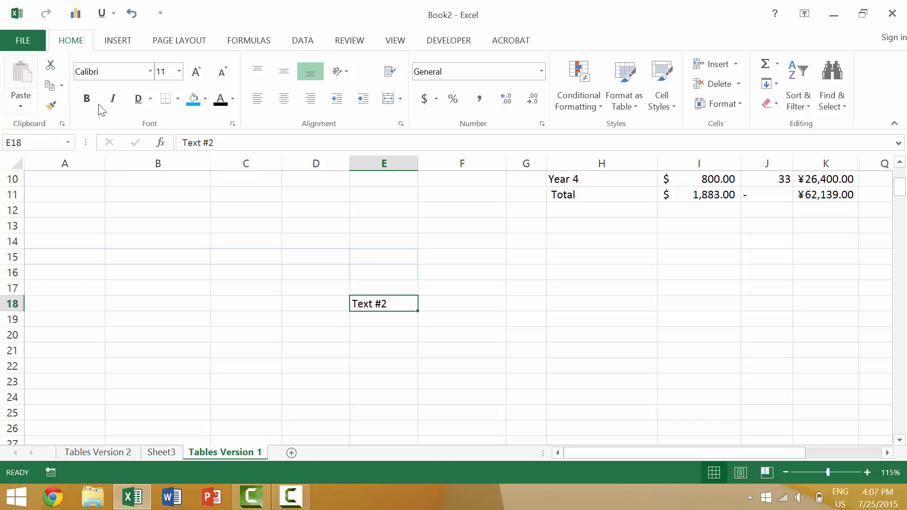
{"action": "mouse_move", "coordinate": [393, 321]}
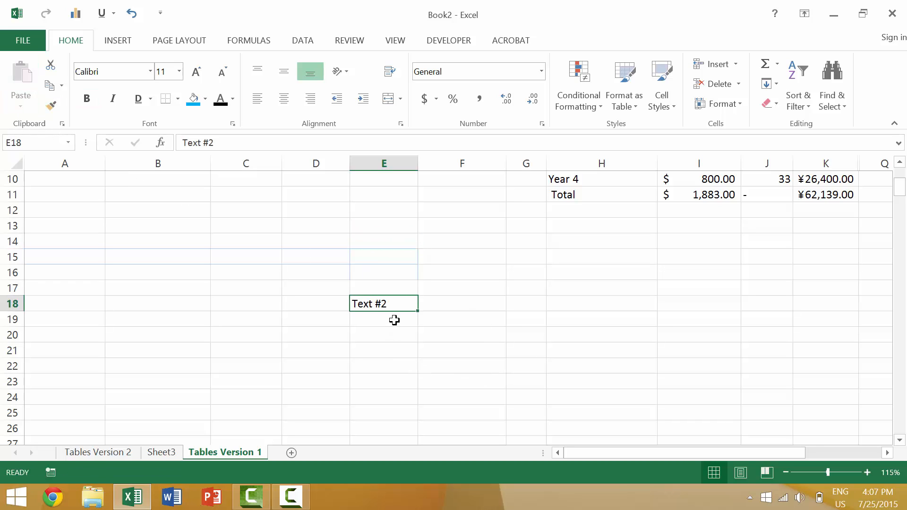
- Move Text #2 from E18 to cell B18 using right-click Cut and Paste
{"action": "right_click", "coordinate": [383, 303]}
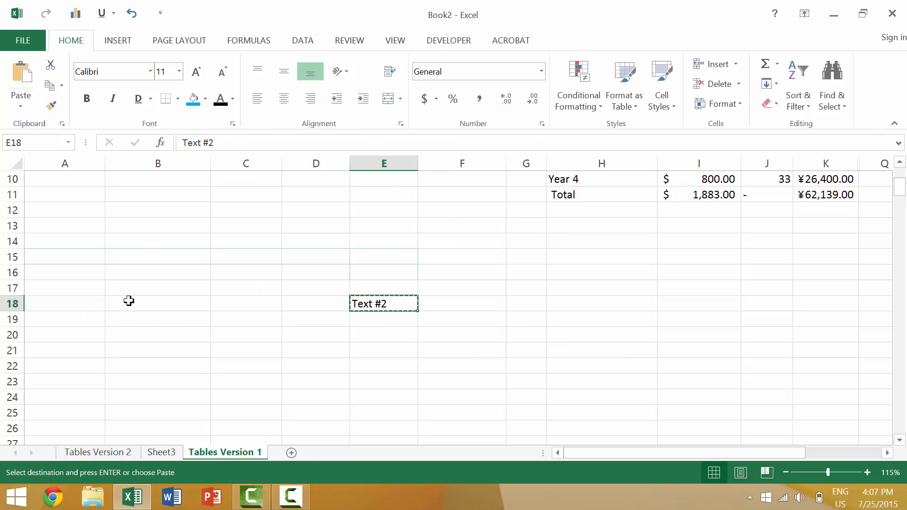
{"action": "right_click", "coordinate": [130, 301]}
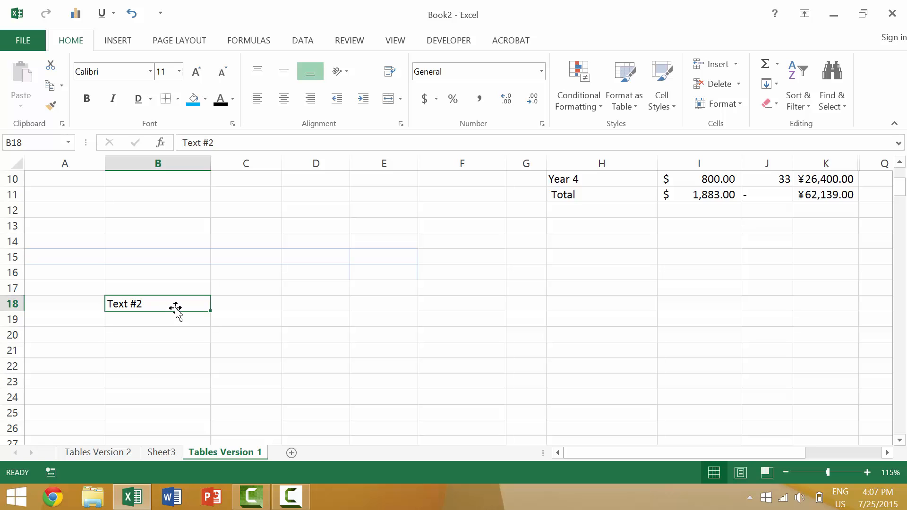
- Move Text #2 from B18 to cell E21 via the Paste dropdown
{"action": "key", "text": "shift+f10"}
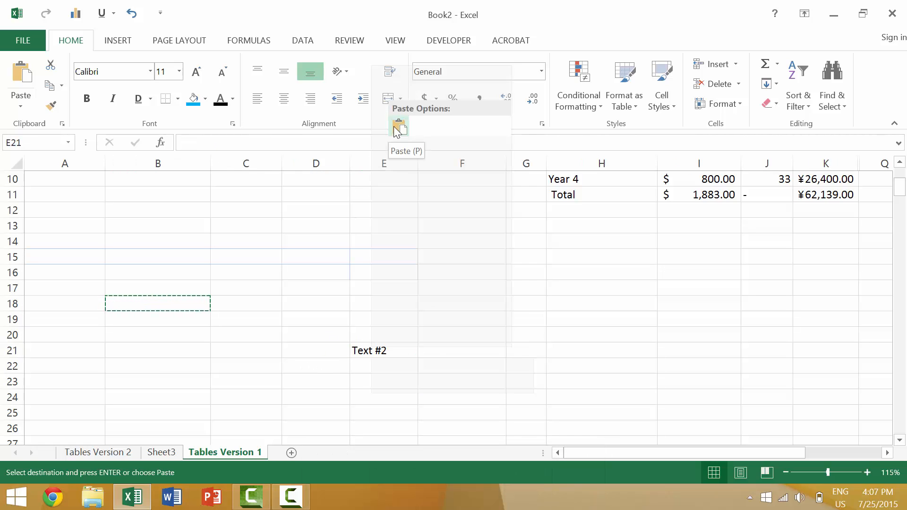
{"action": "left_click", "coordinate": [398, 126]}
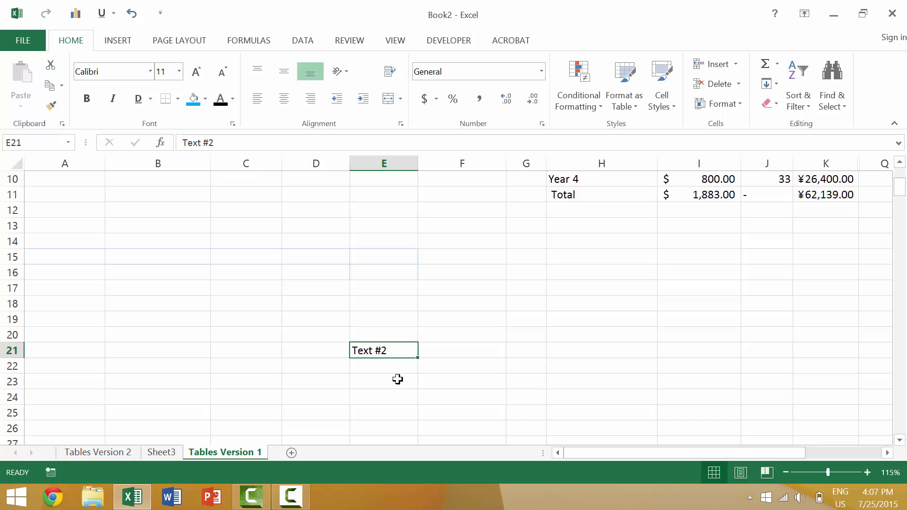
- Move Text #2 from E21 on to cell B21 with Alt key commands
{"action": "key", "text": "alt"}
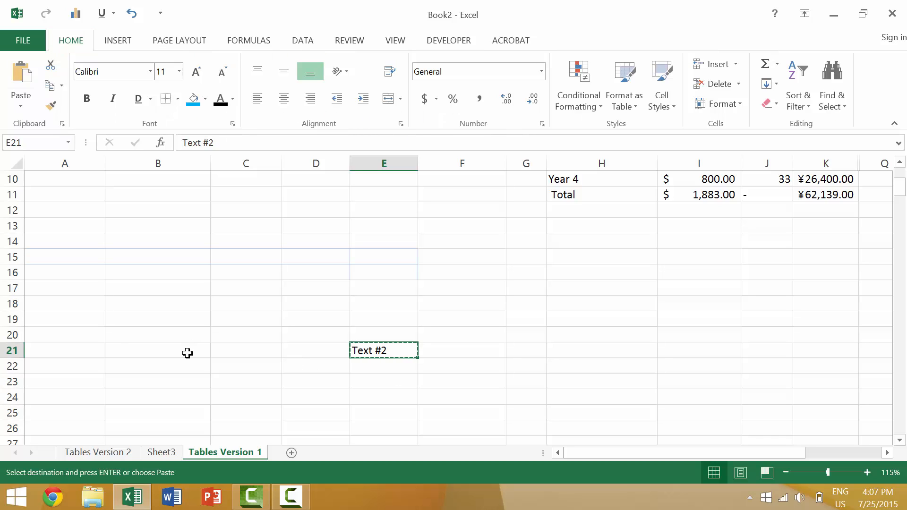
{"action": "left_click", "coordinate": [158, 349]}
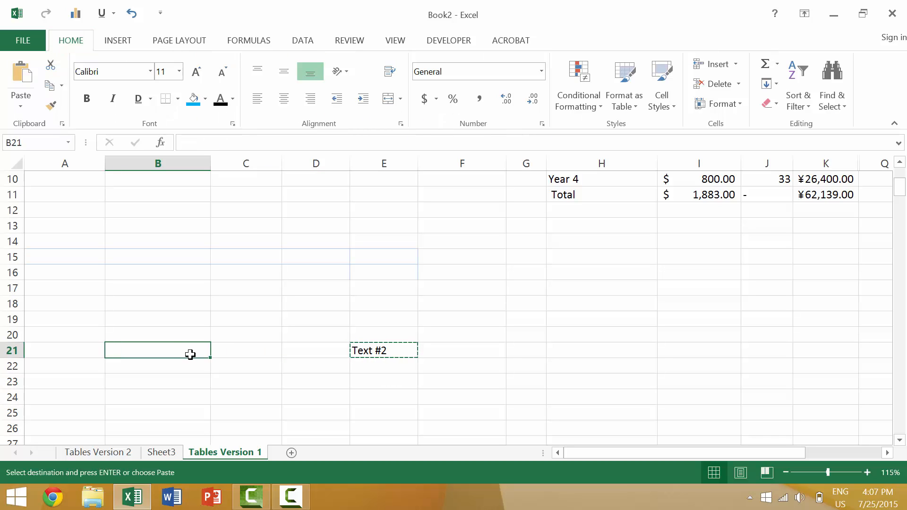
{"action": "key", "text": "alt"}
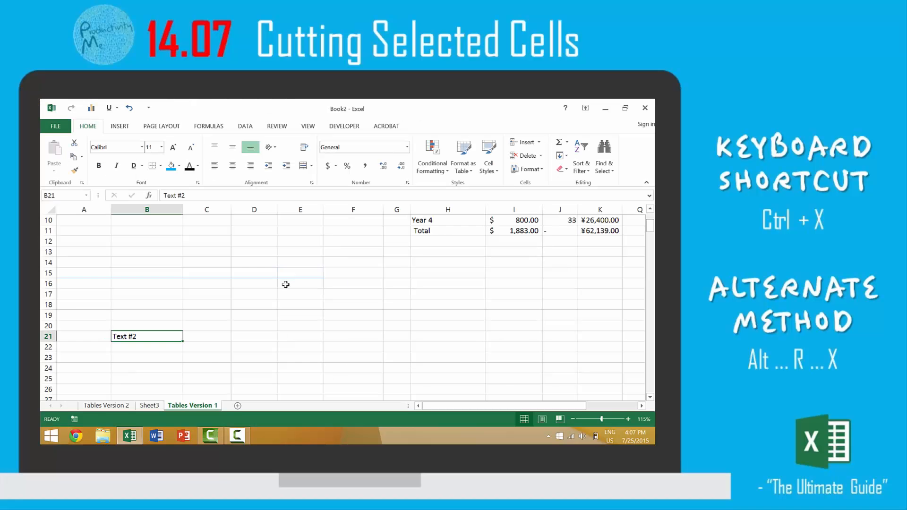
- Move Text #2 from B21 to cell D21 with Ctrl+X and Enter
{"action": "scroll", "scroll_direction": "down", "scroll_amount": 3}
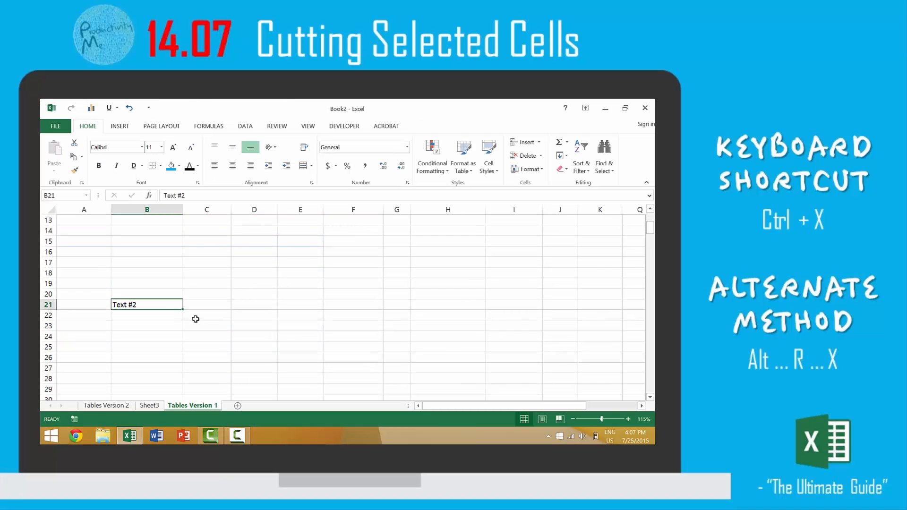
{"action": "key", "text": "ctrl+x"}
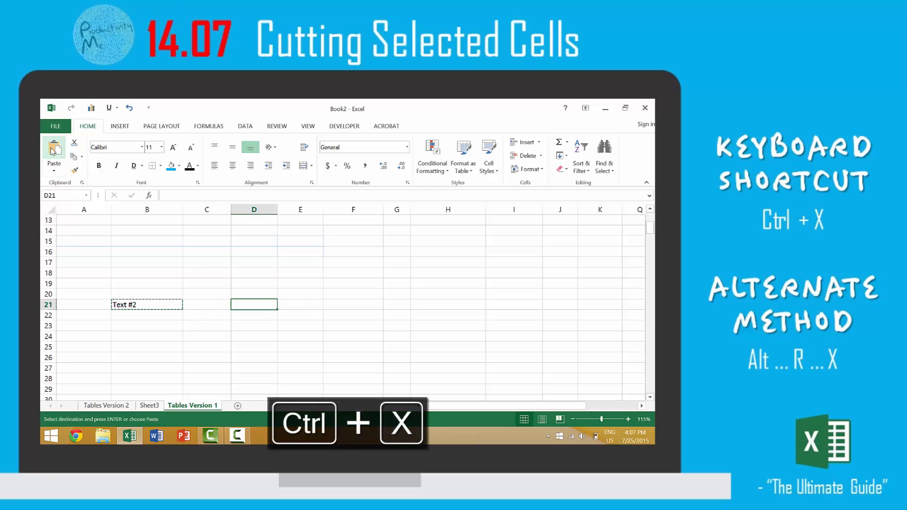
{"action": "key", "text": "Enter"}
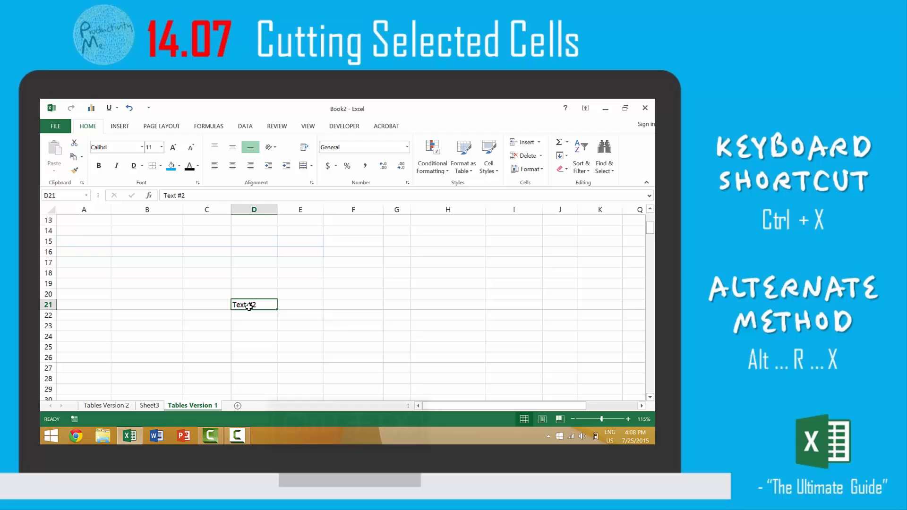
- Move Text #2 from D21 to F20 via right-click Cut, then cut it again with Alt, H, X
{"action": "right_click", "coordinate": [253, 305]}
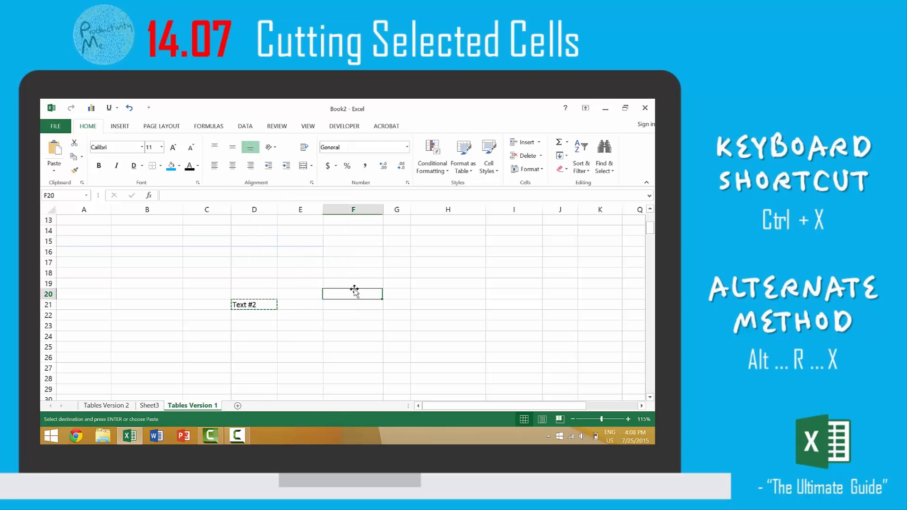
{"action": "mouse_move", "coordinate": [347, 301]}
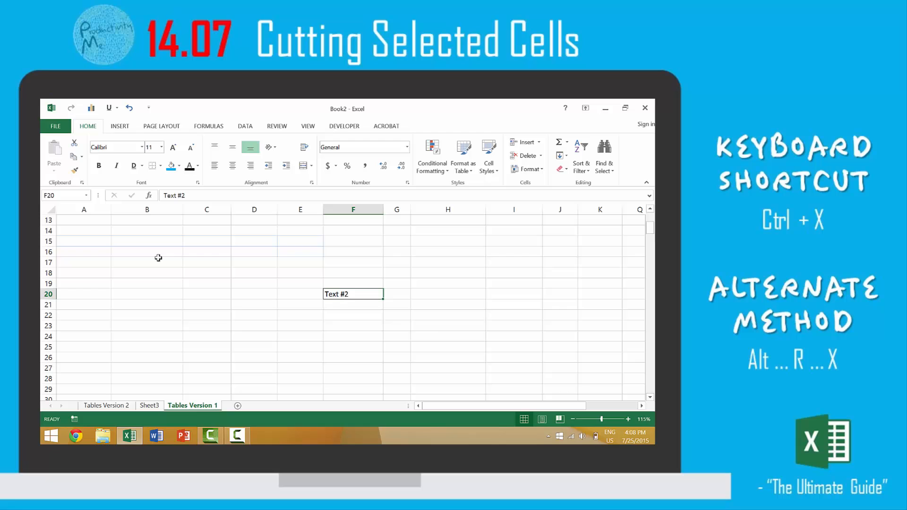
{"action": "key", "text": "alt"}
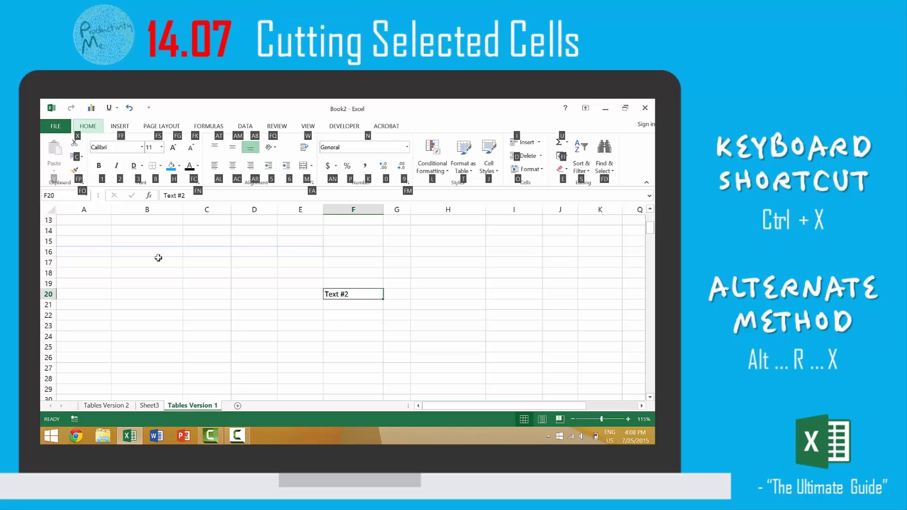
{"action": "key", "text": "ctrl+x"}
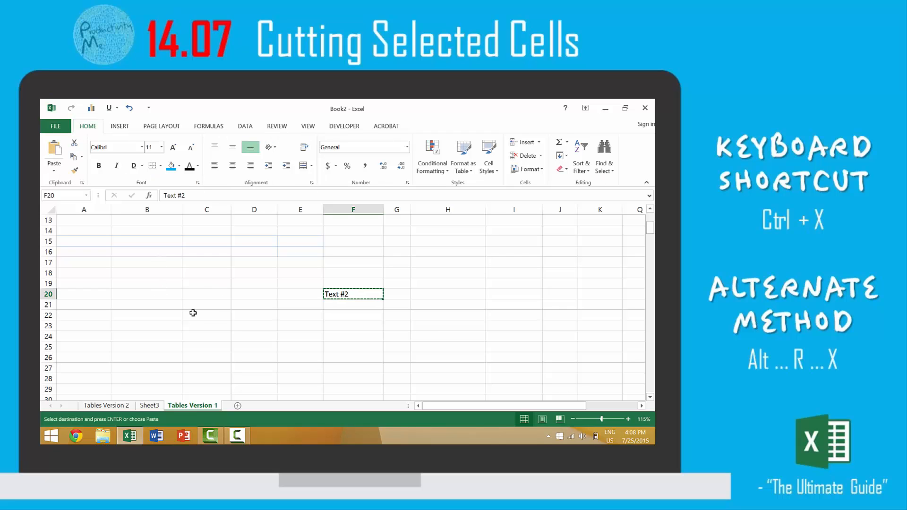